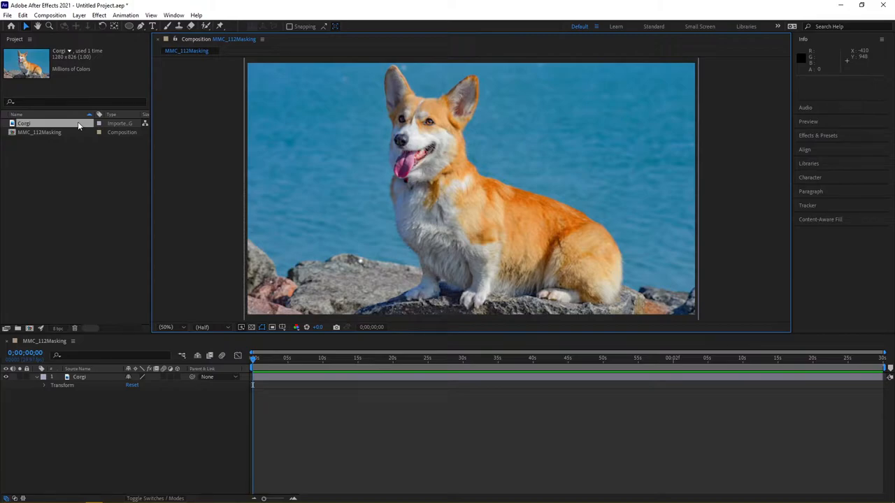
mouse_move(74, 127)
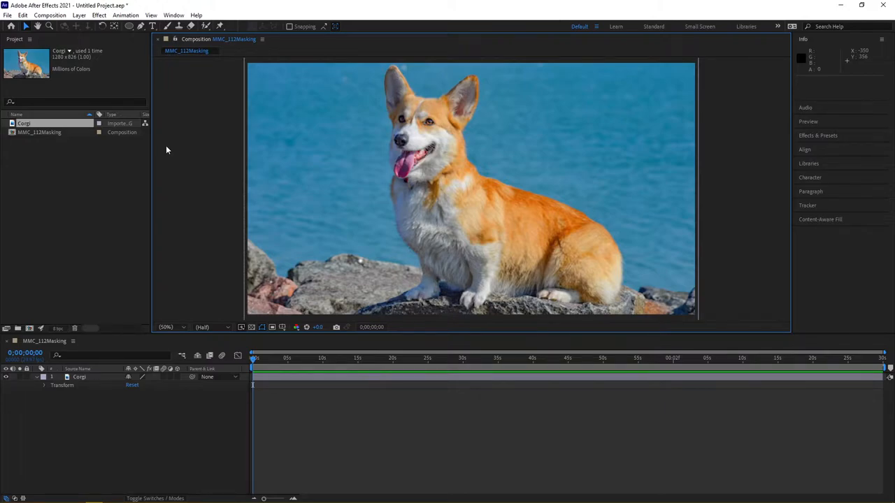
mouse_move(486, 203)
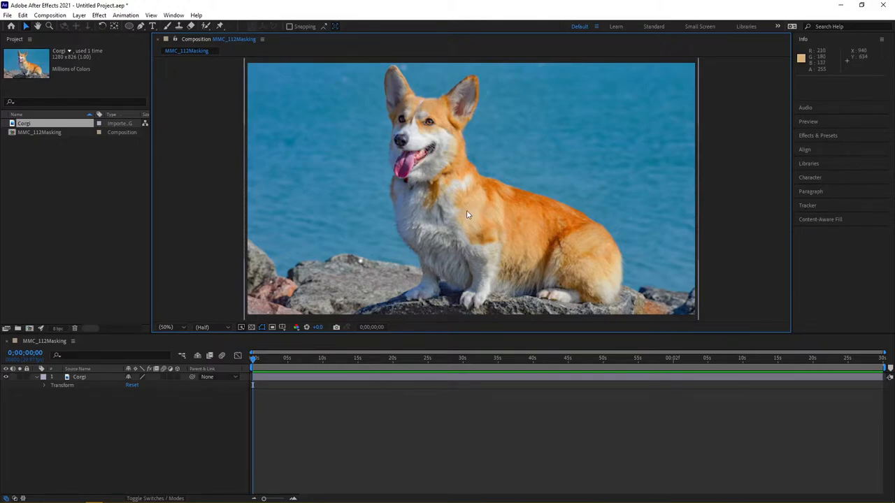
mouse_move(322, 166)
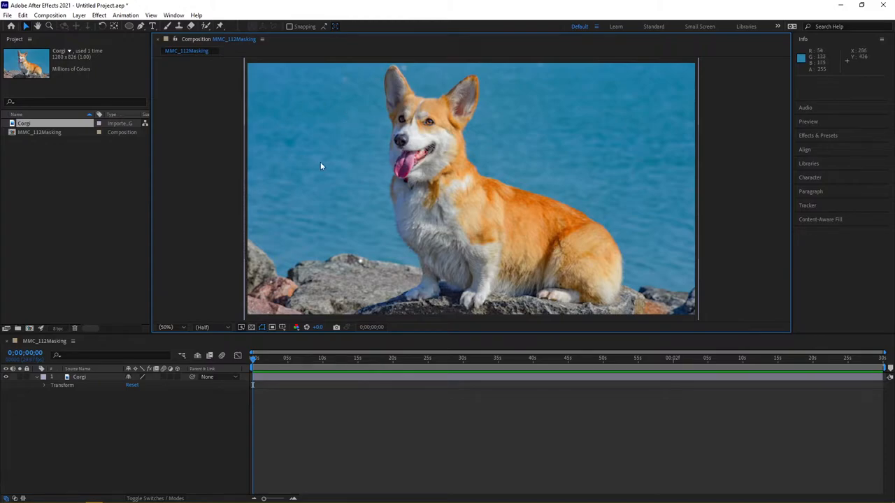
mouse_move(469, 224)
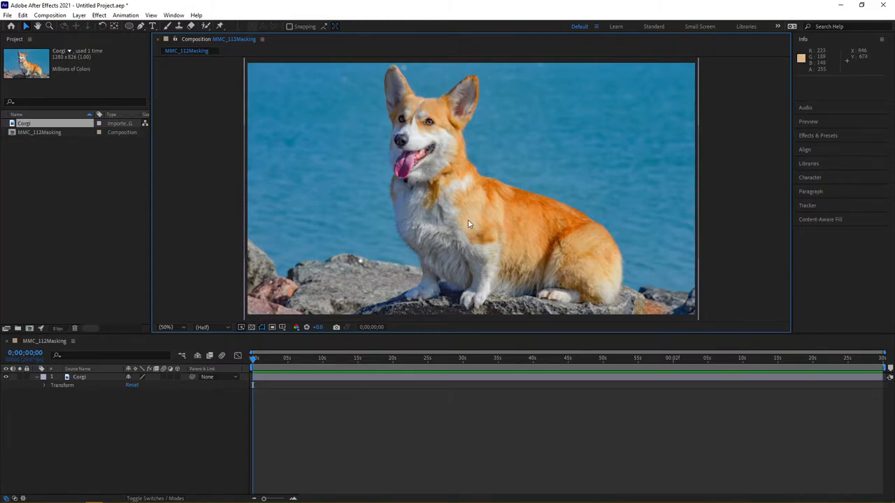
Step: Select the Corgi layer and switch the shape tool to the Ellipse Tool
left_click(79, 376)
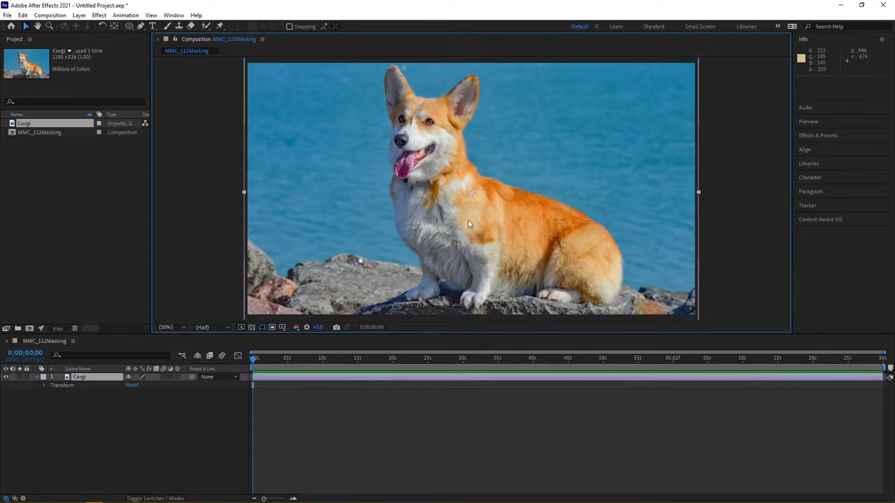
mouse_move(131, 26)
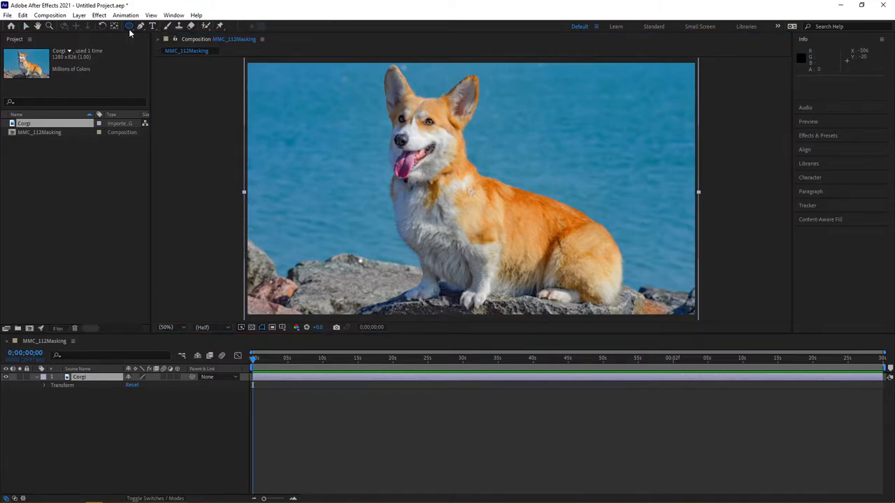
left_click(129, 26)
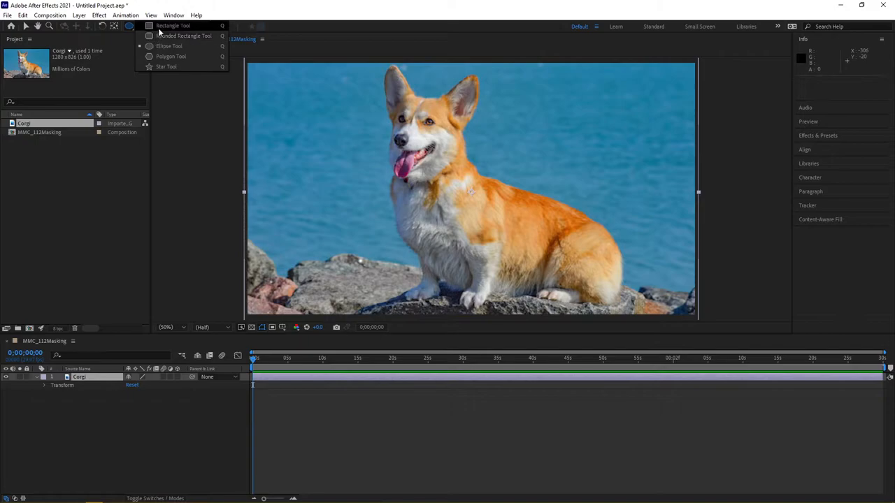
left_click(178, 34)
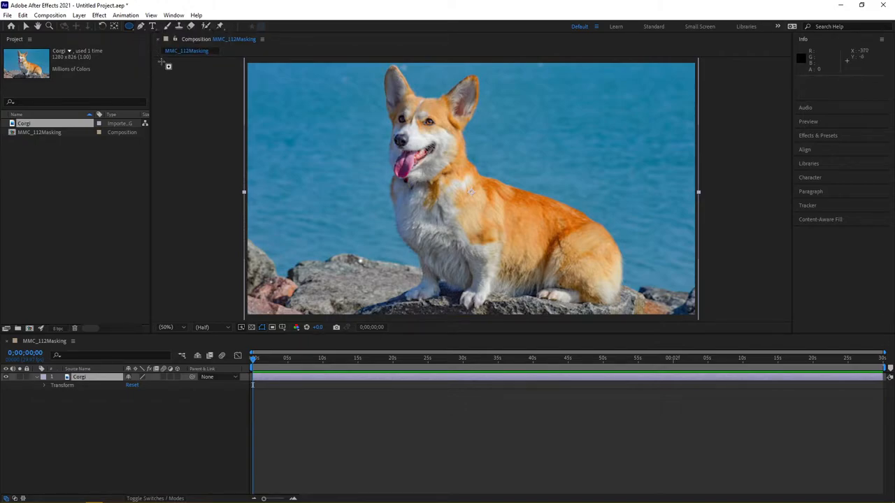
mouse_move(168, 67)
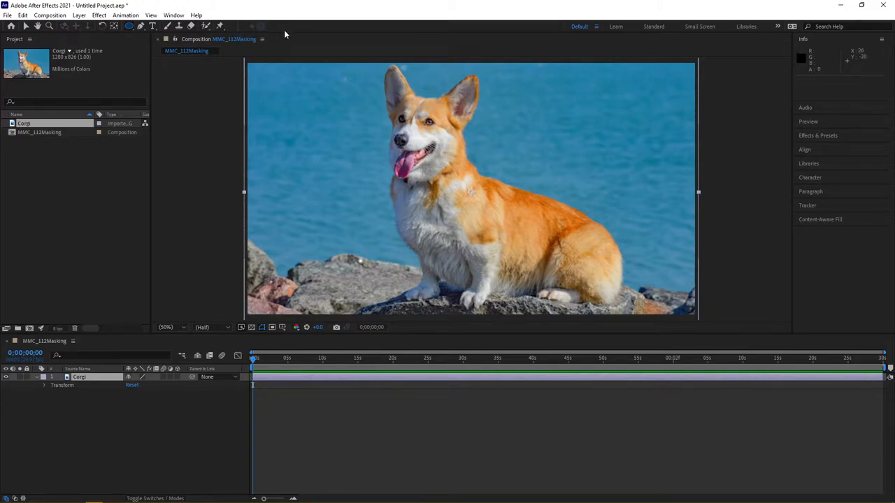
mouse_move(306, 35)
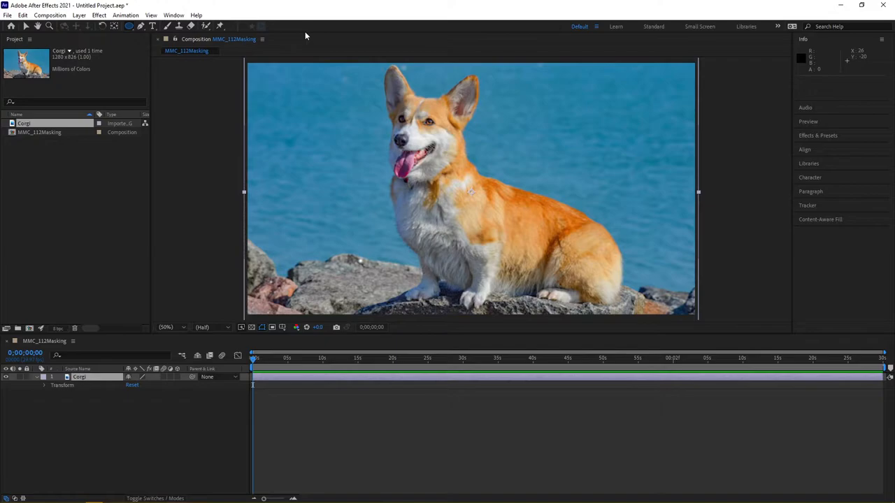
mouse_move(292, 101)
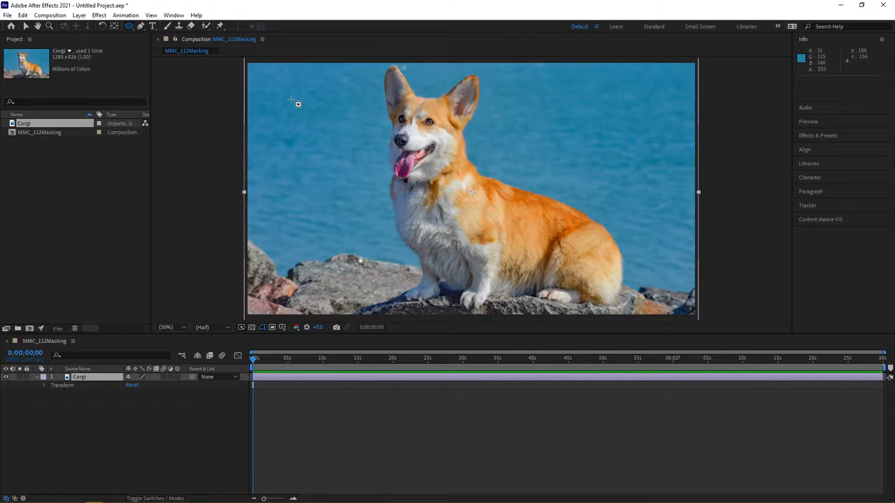
Step: Shift-drag a small circular Mask 1 near the photo's top-left
left_click_drag(282, 83, 312, 114)
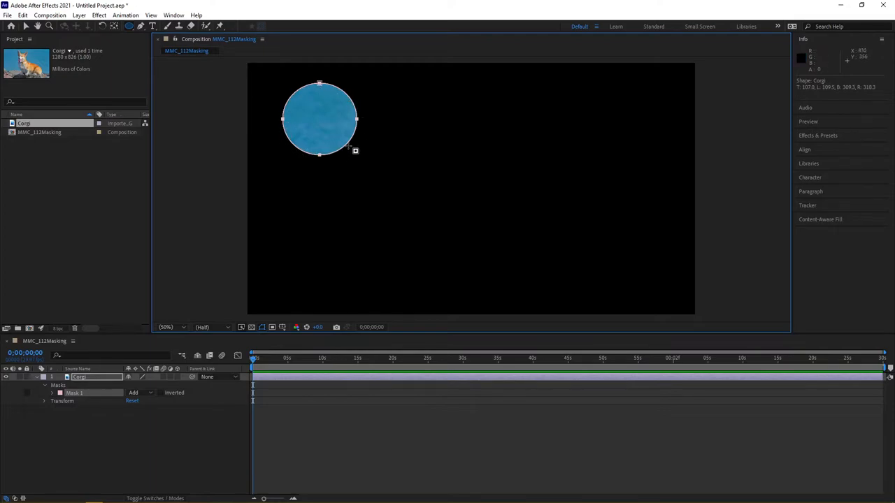
mouse_move(635, 119)
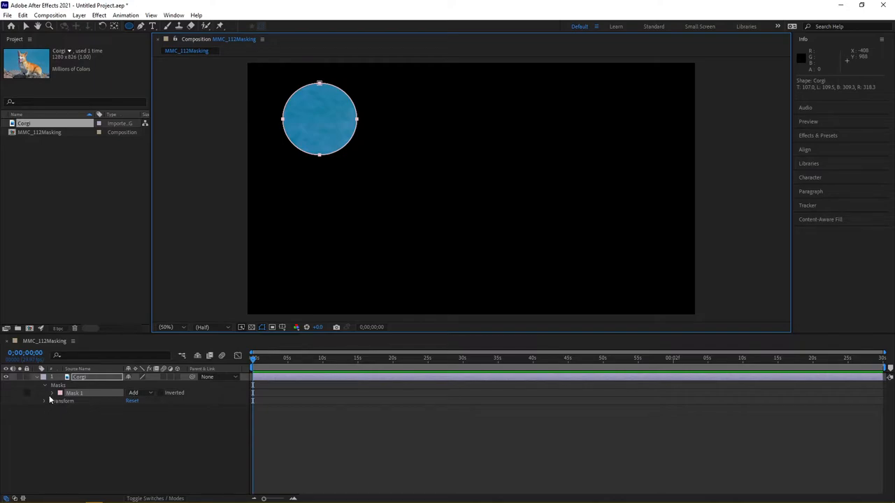
Step: Expand Mask 1's settings and experiment dragging its vertices, keeping the circle shape
left_click(53, 393)
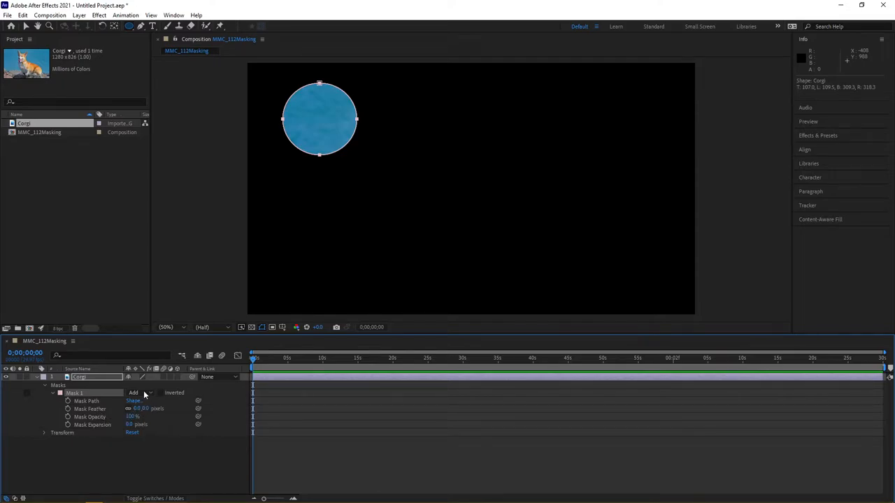
mouse_move(36, 25)
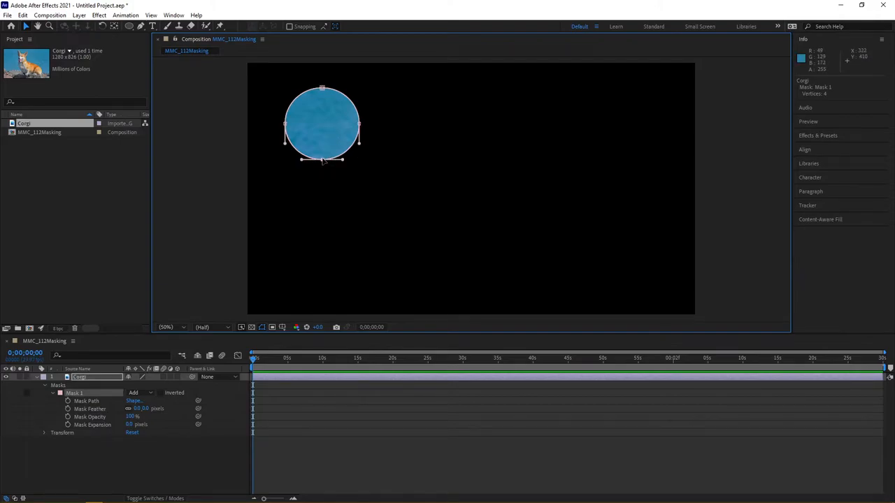
left_click_drag(322, 159, 324, 194)
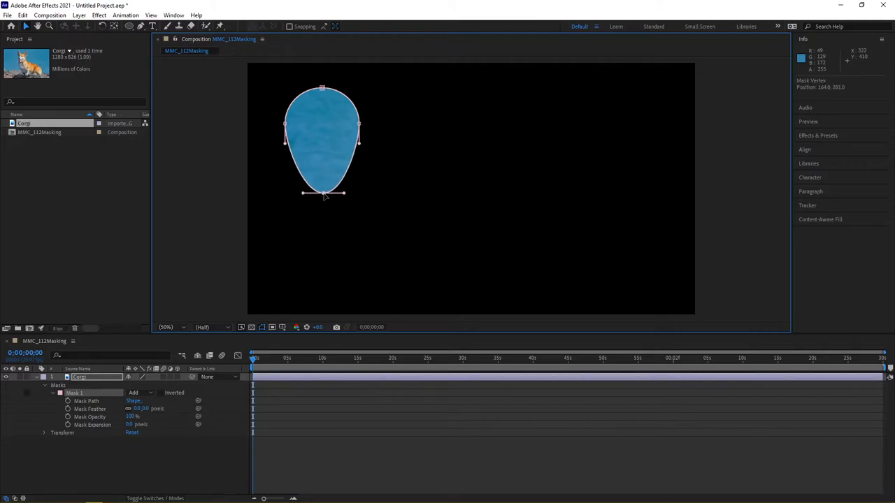
left_click_drag(323, 194, 322, 179)
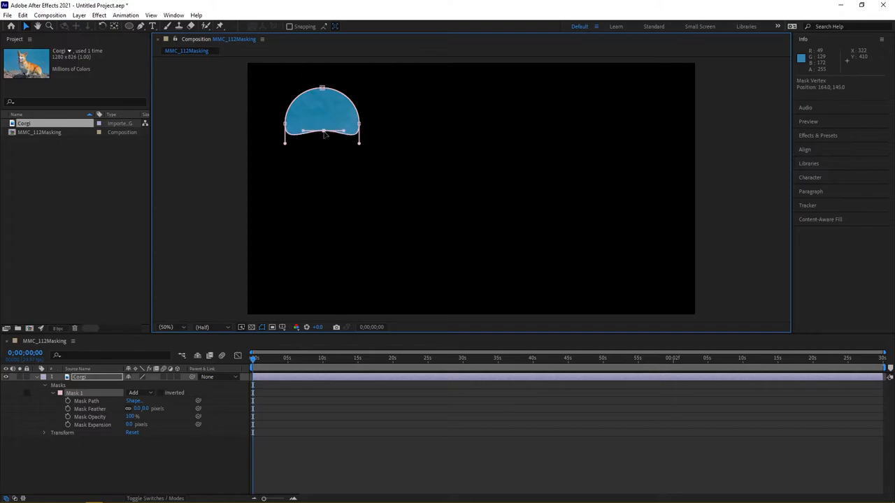
left_click_drag(321, 140, 322, 180)
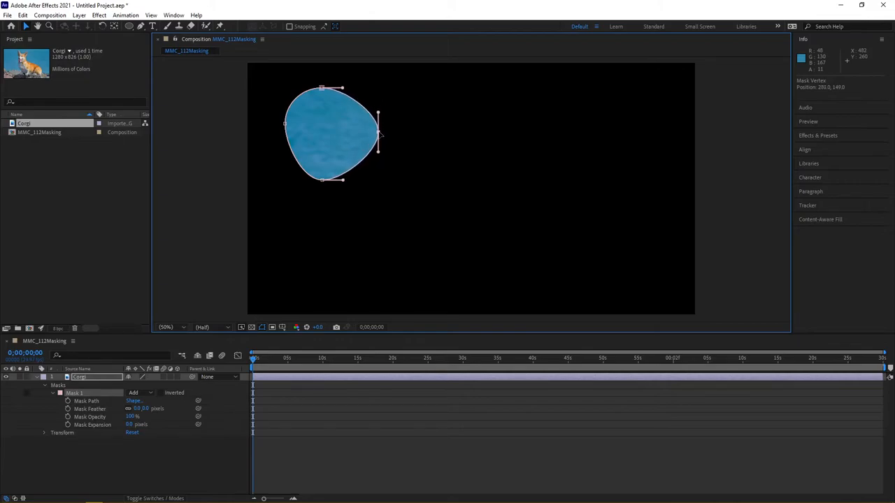
left_click_drag(381, 133, 342, 133)
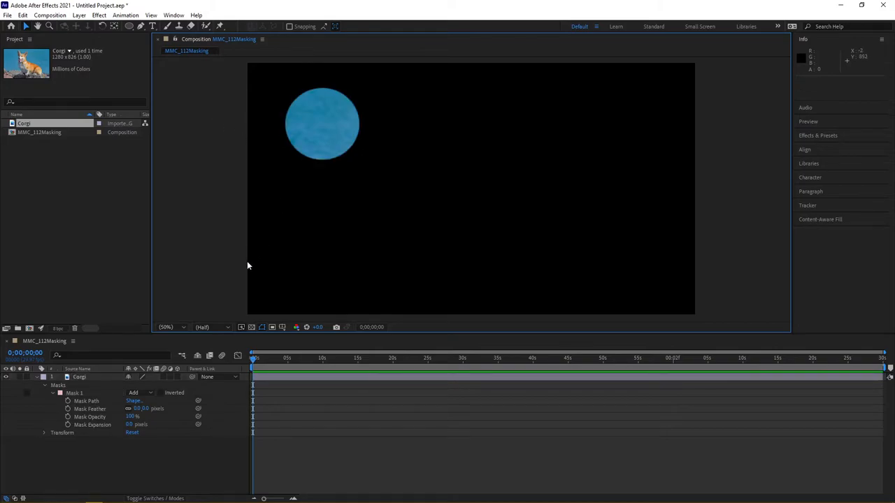
Step: Keyframe Mask Path at 0s and move the circle onto the corgi's face at 20s
left_click(85, 401)
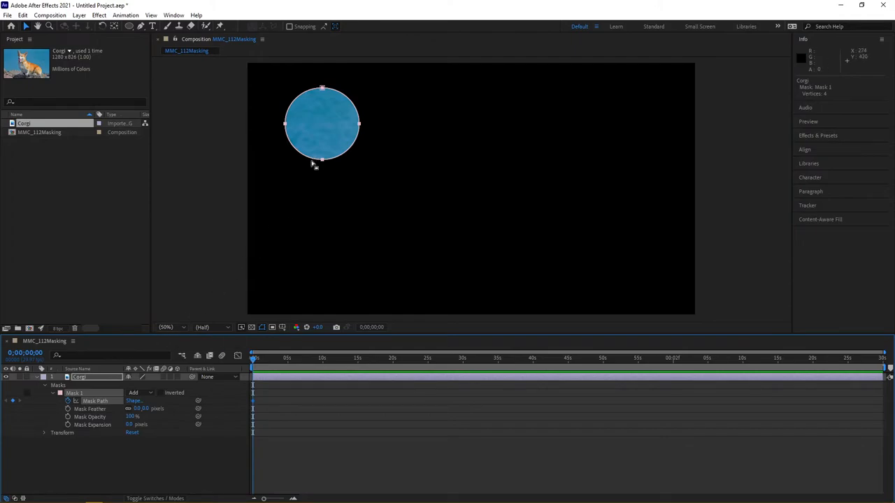
mouse_move(346, 266)
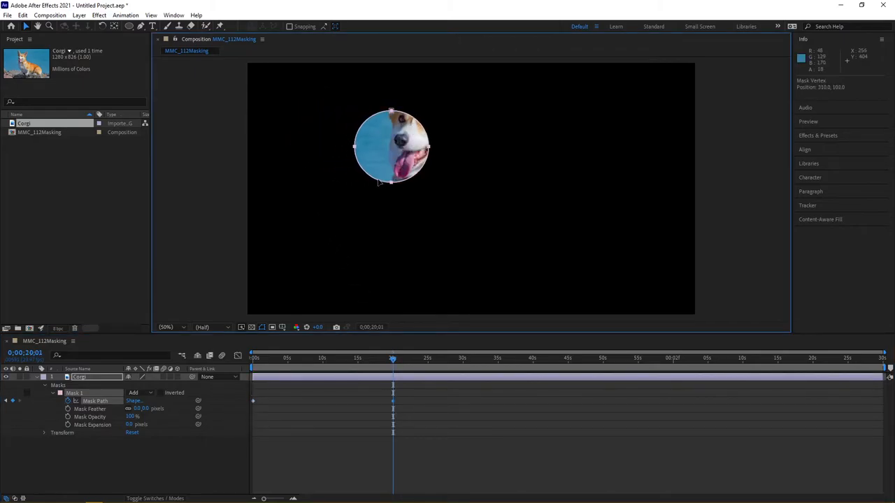
left_click_drag(391, 147, 427, 133)
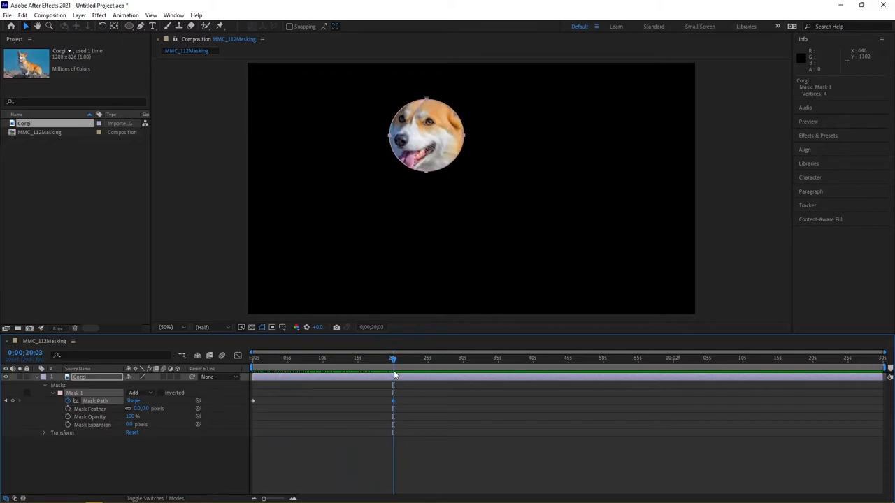
Step: At 0;00;39;29, drag mask vertices around the corgi's body, tail, ears and face
left_click_drag(392, 358, 444, 359)
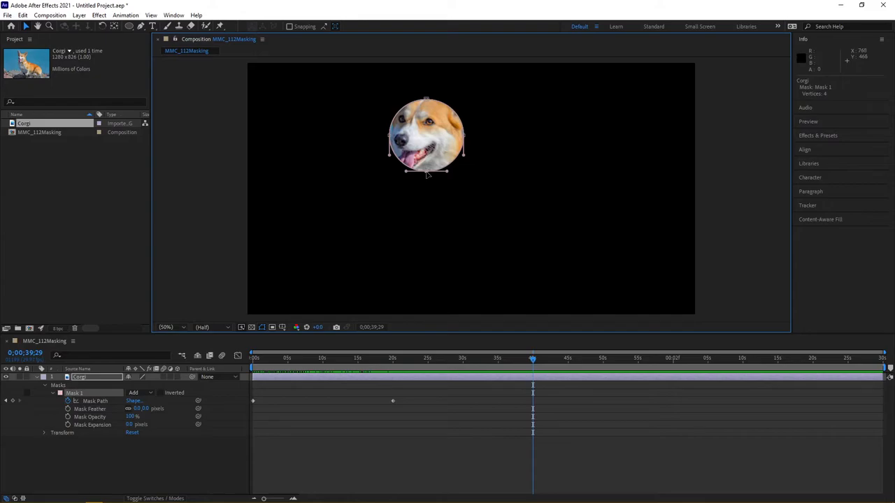
left_click_drag(426, 172, 426, 238)
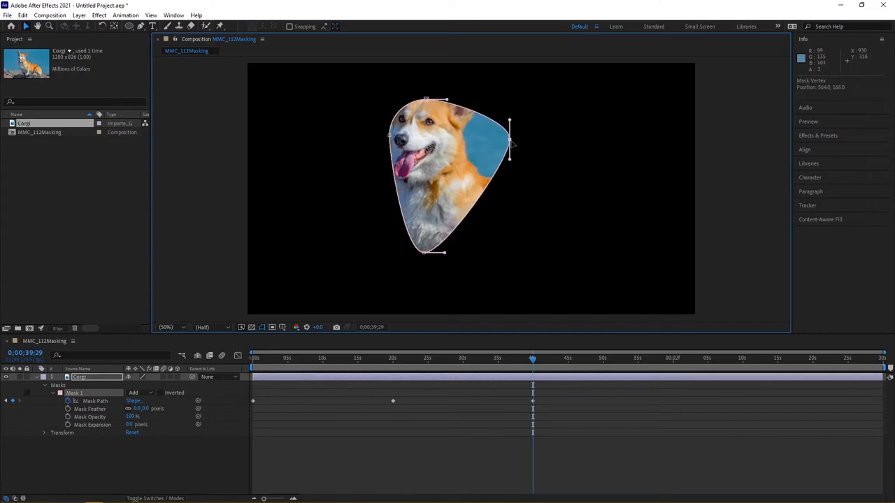
left_click_drag(510, 143, 604, 225)
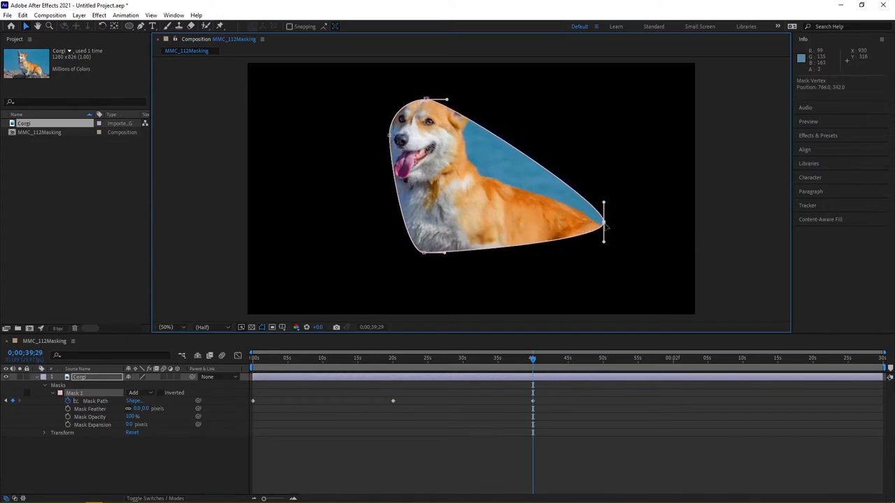
left_click_drag(604, 217, 641, 249)
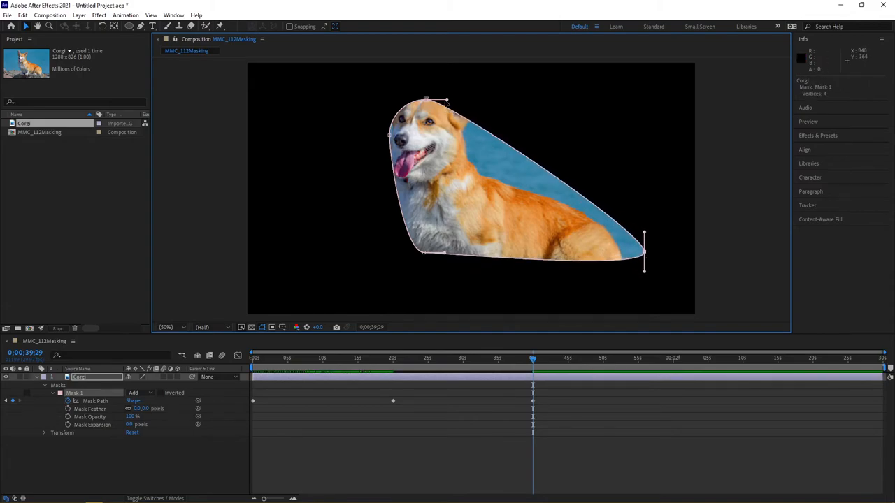
left_click_drag(446, 100, 524, 88)
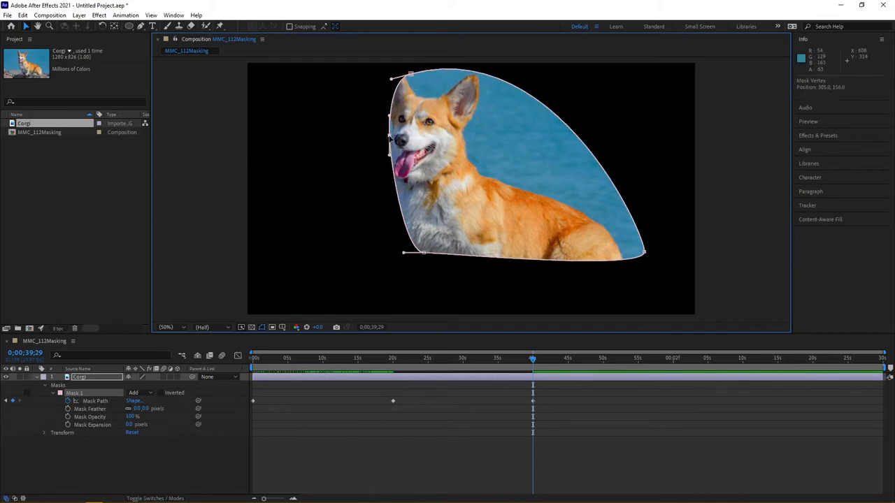
left_click_drag(389, 138, 343, 154)
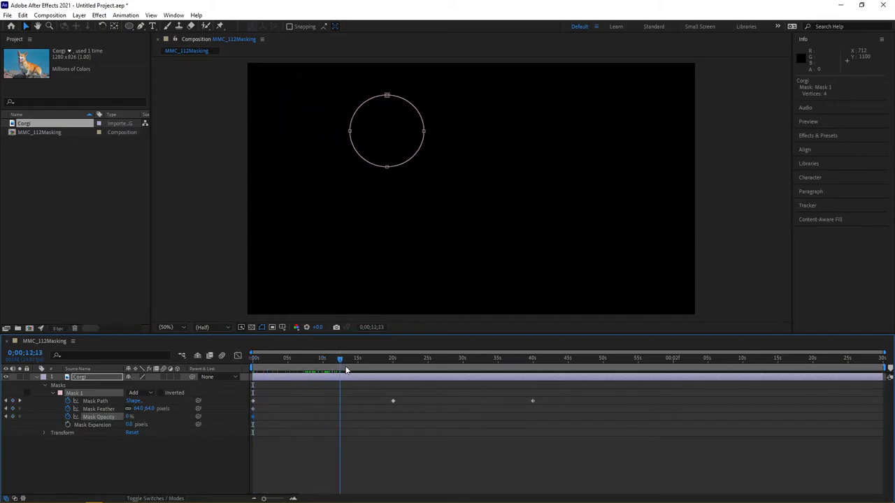
Step: Scrub the timeline to check the fade and add a Mask Opacity keyframe at 39;29
left_click_drag(340, 358, 394, 358)
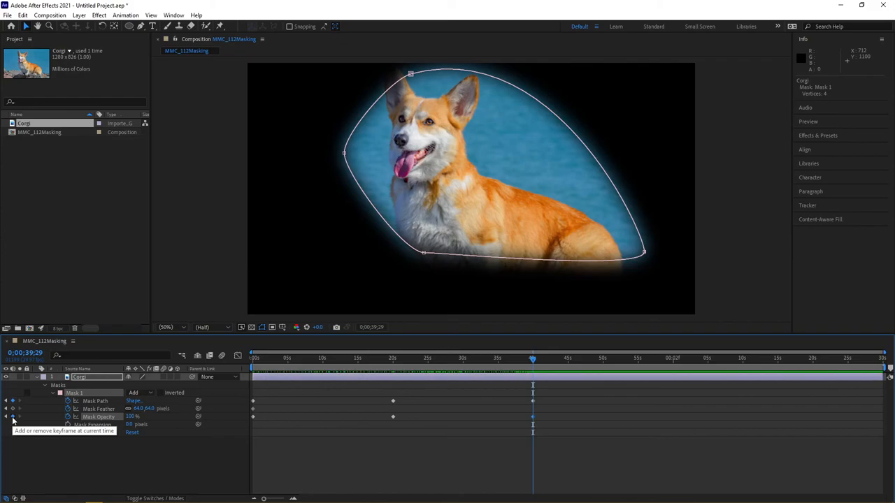
left_click(534, 359)
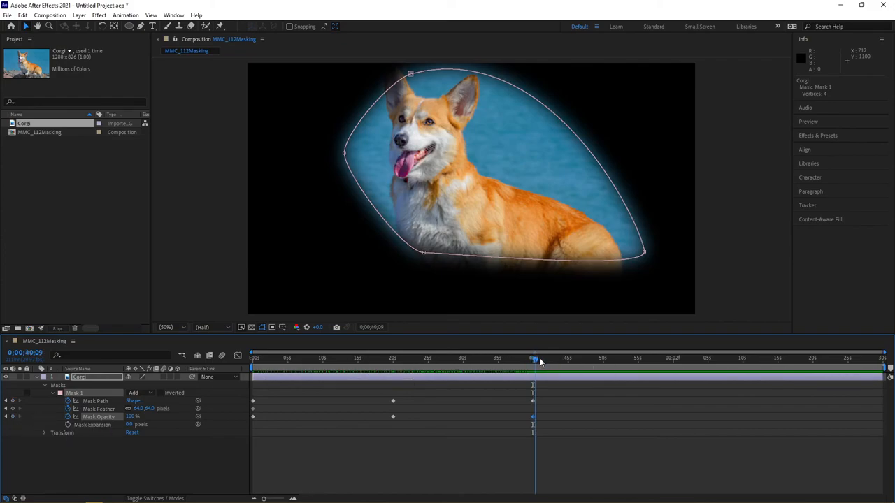